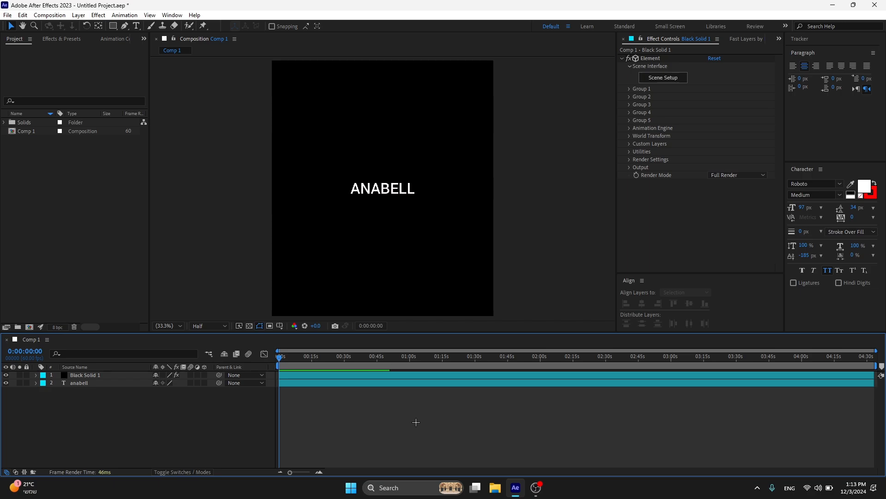
pyautogui.moveTo(399, 399)
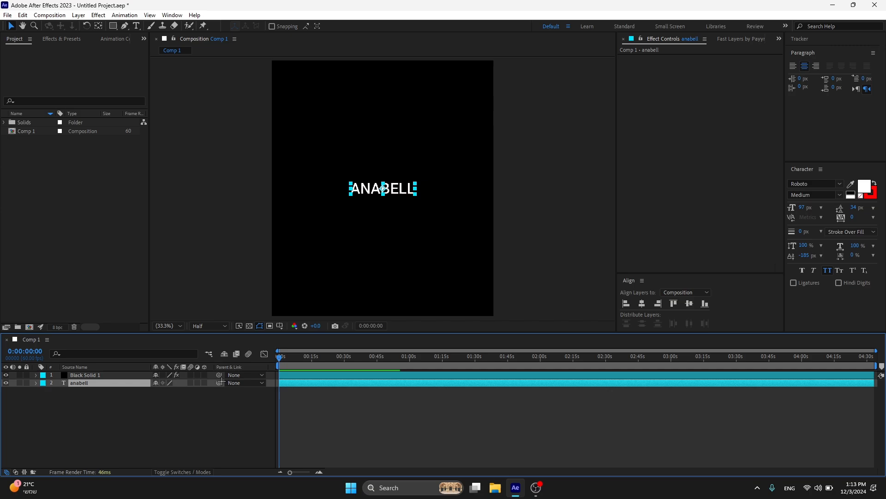
# Extrude the ANABEL text into a 3D model in Element 3D Scene Setup, which renders black.
pyautogui.click(85, 374)
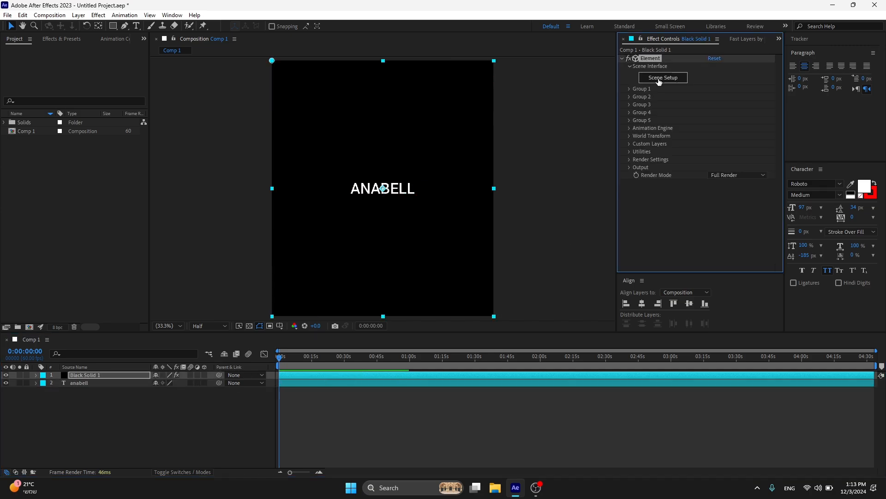
pyautogui.click(663, 77)
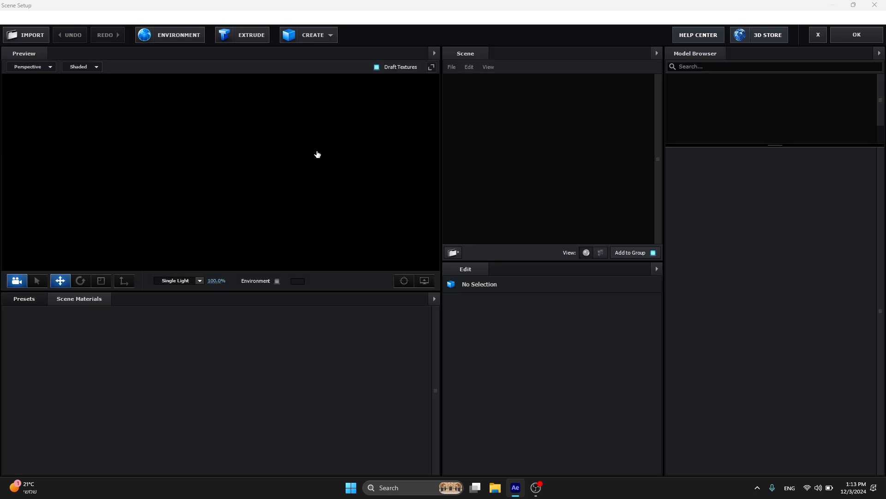
pyautogui.click(241, 34)
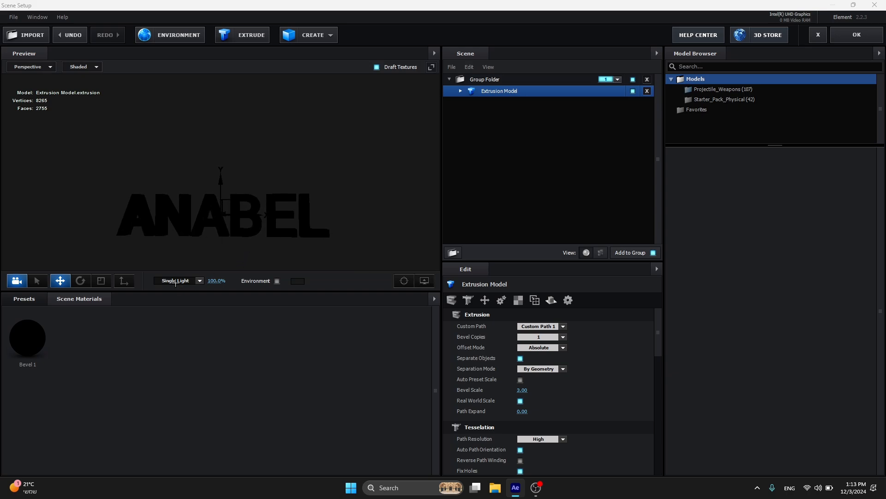
# Load the Basic_2K_01 environment texture from Materials > Environment > Basic_2K into Bevel 1.
pyautogui.click(27, 338)
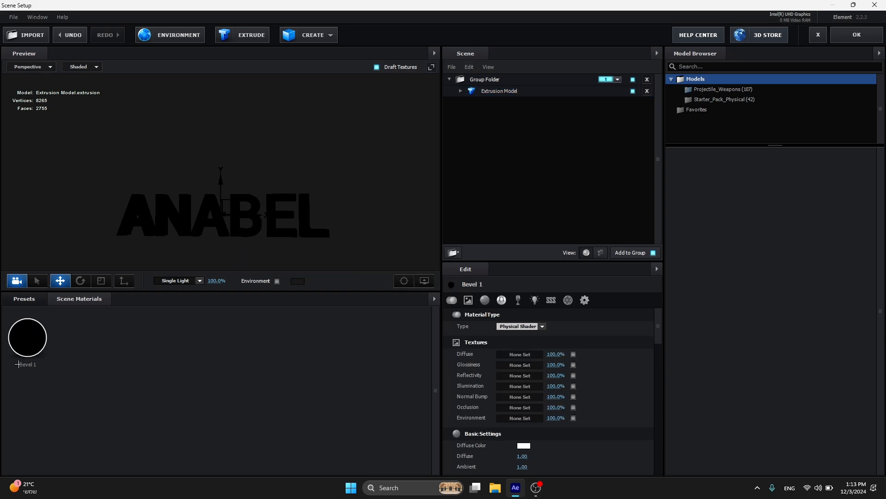
pyautogui.moveTo(56, 354)
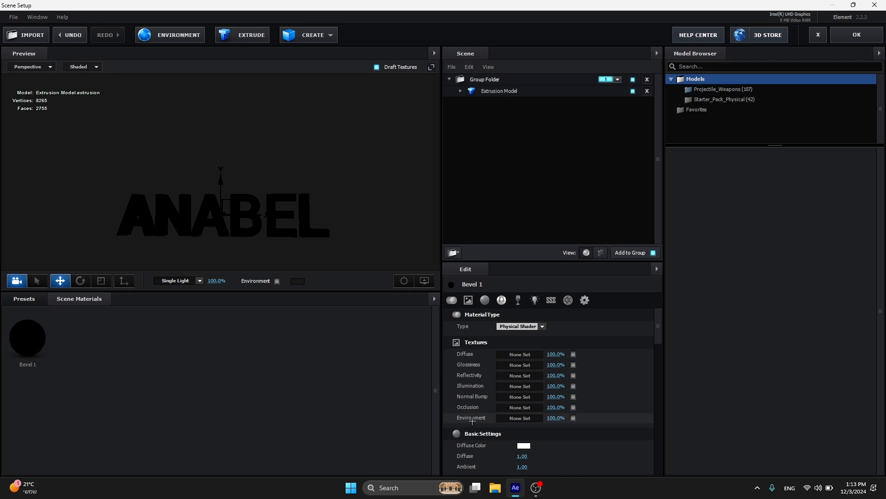
pyautogui.click(519, 418)
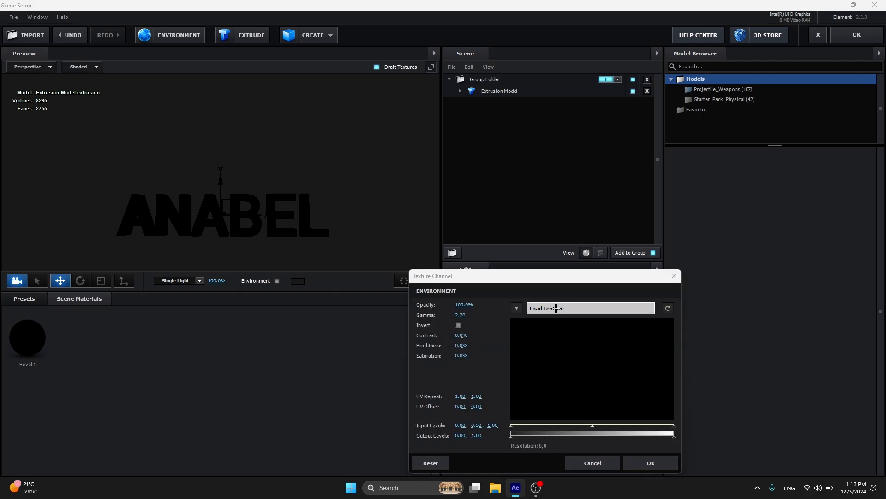
pyautogui.click(590, 308)
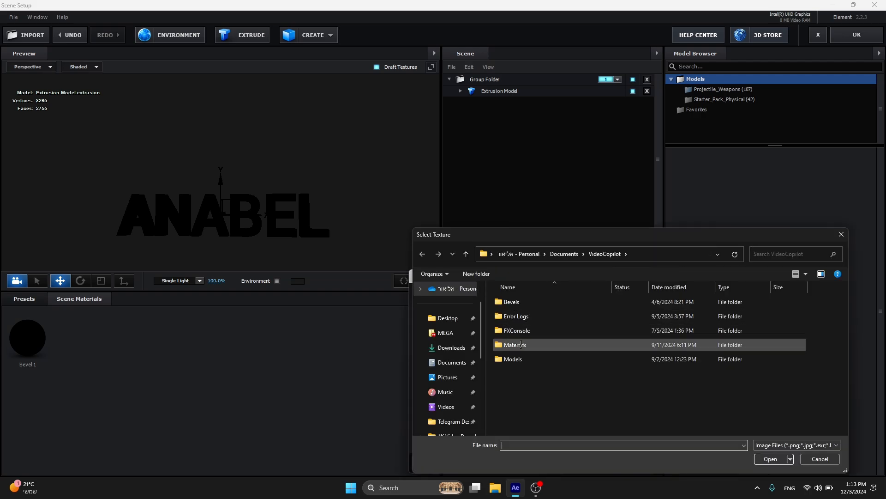
pyautogui.doubleClick(512, 344)
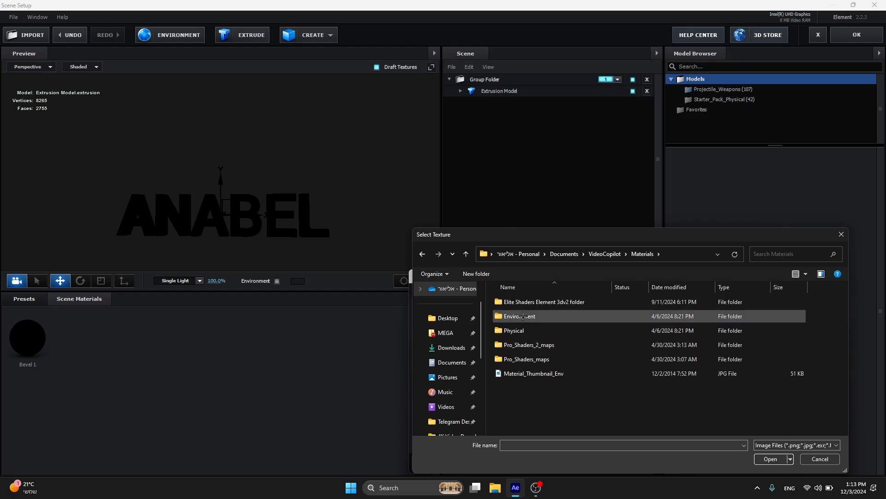
pyautogui.doubleClick(518, 316)
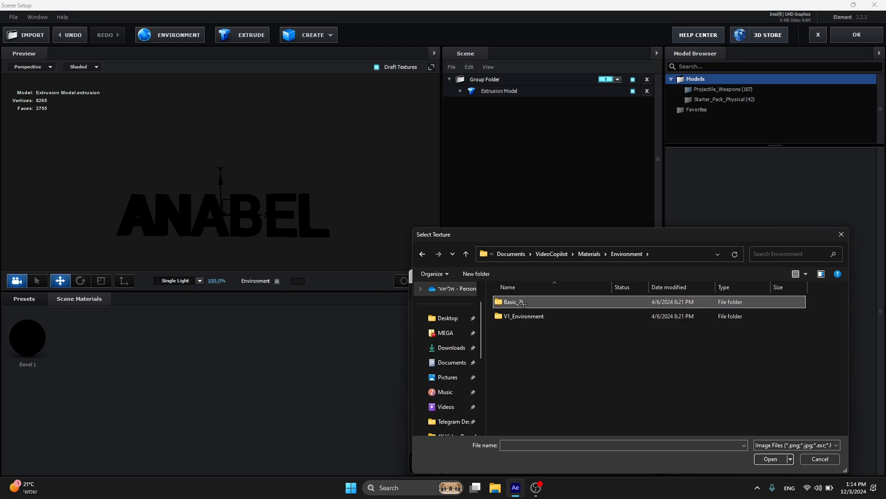
pyautogui.doubleClick(511, 301)
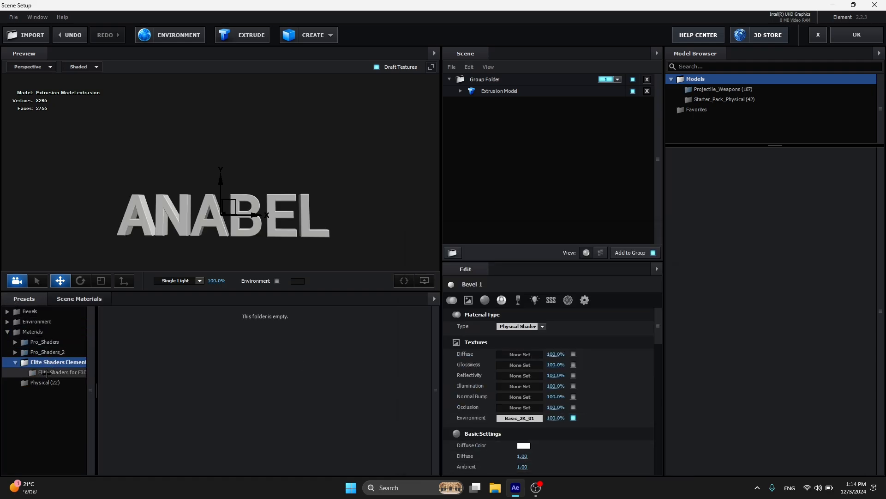
# Apply the Blue Hex Elite Shader to the ANABEL model, which turns black again.
pyautogui.click(62, 372)
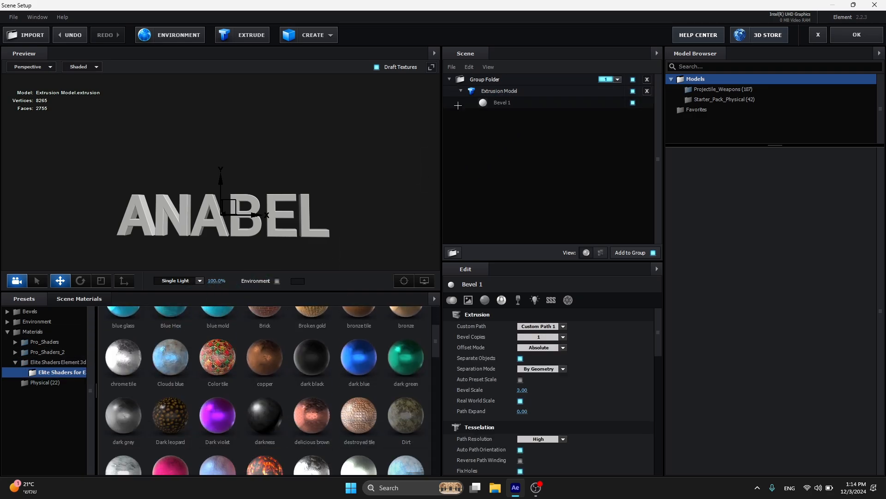
pyautogui.click(497, 91)
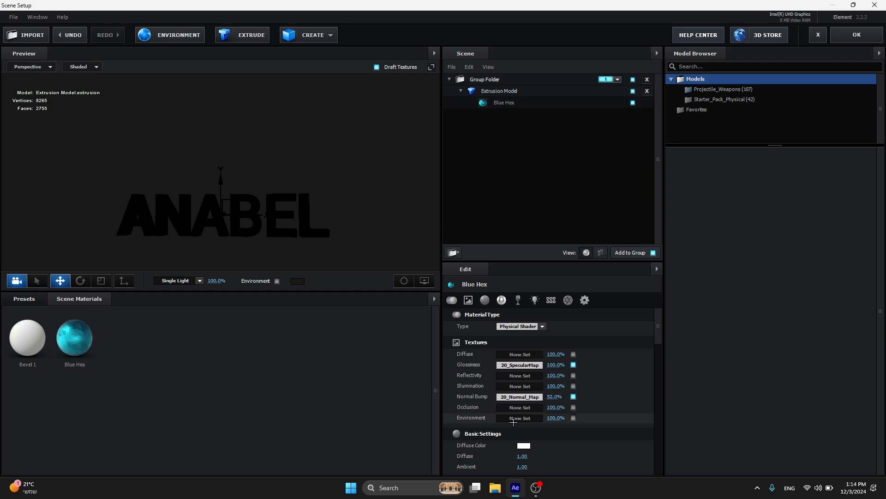
# Load Basic_2K_01 as the Blue Hex environment texture so ANABEL shows teal shading.
pyautogui.click(519, 417)
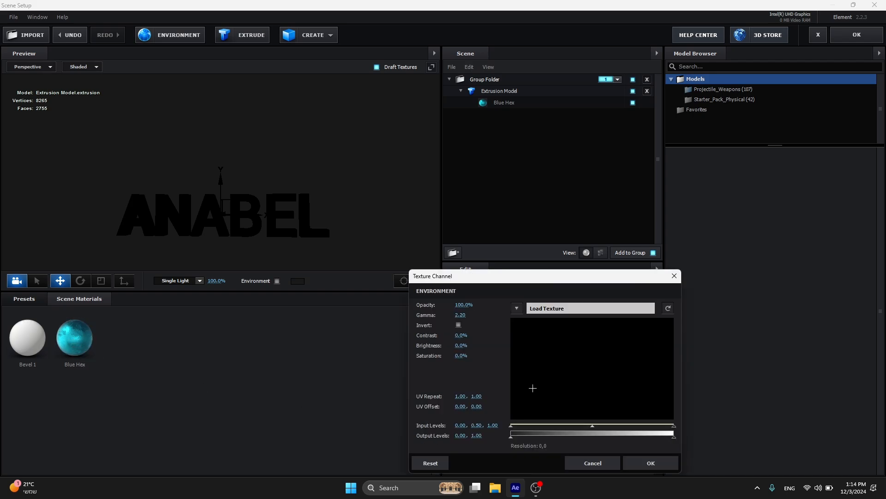
pyautogui.click(590, 308)
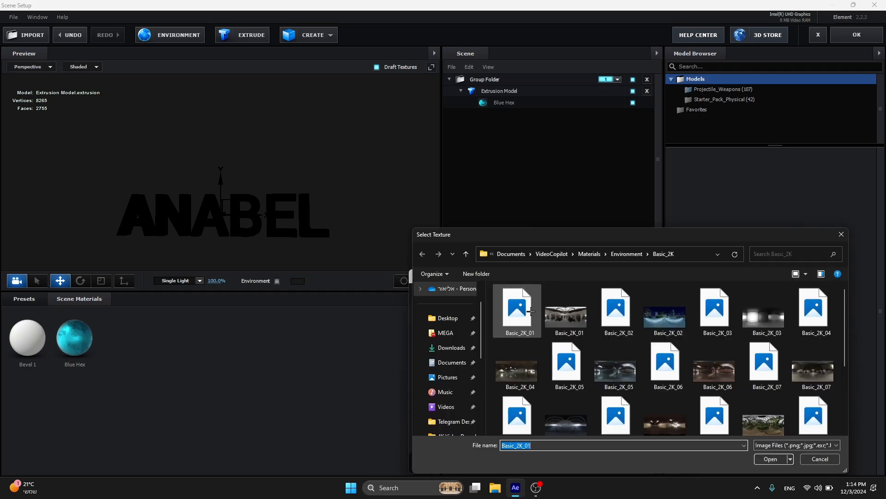
pyautogui.moveTo(520, 317)
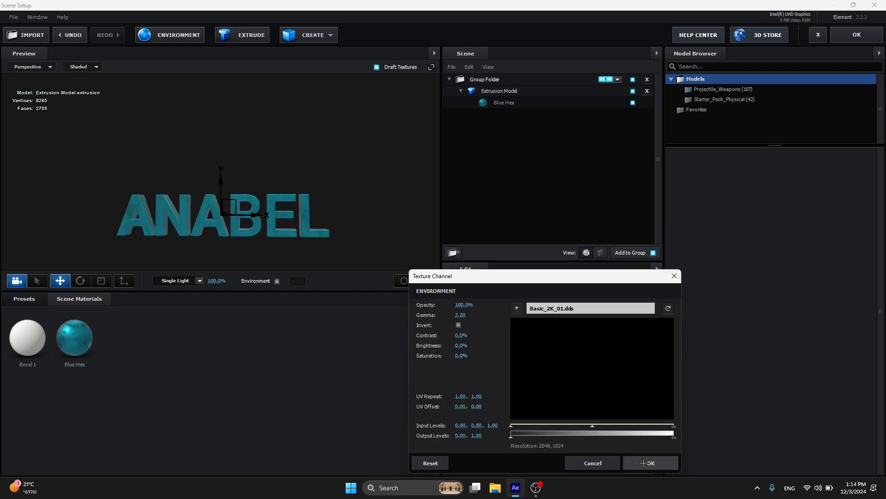
pyautogui.click(650, 463)
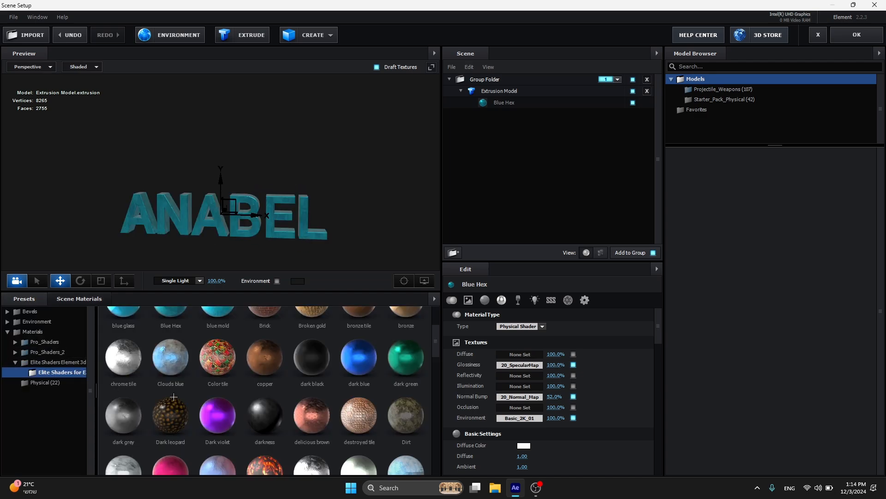
# Browse Pro_Shaders and Bevels presets and apply a Physical bevel preset to ANABEL, leaving it black.
pyautogui.scroll(-3)
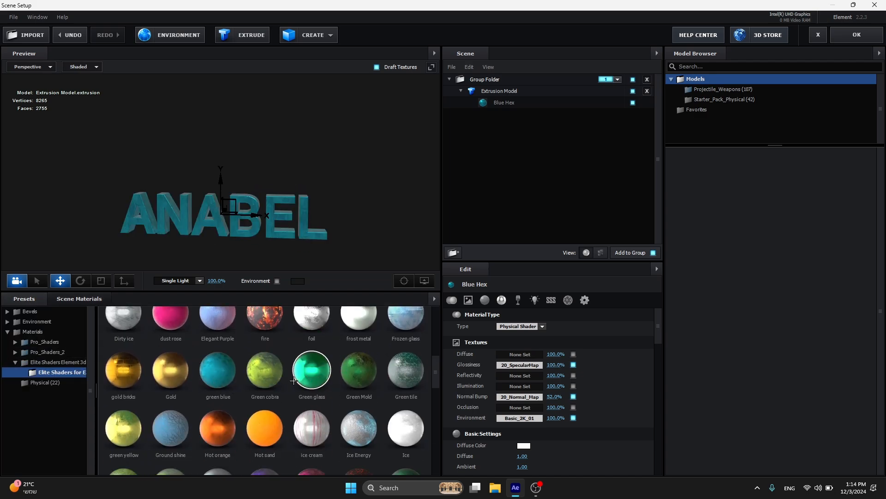
pyautogui.click(44, 342)
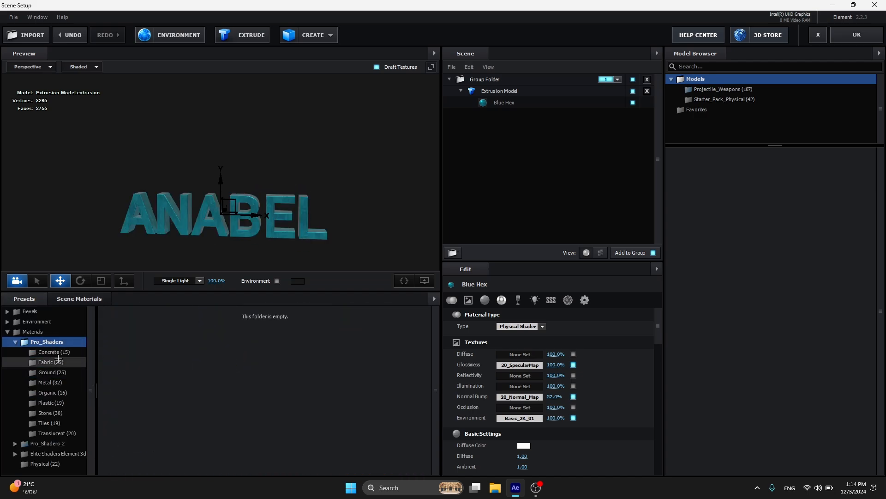
pyautogui.click(50, 351)
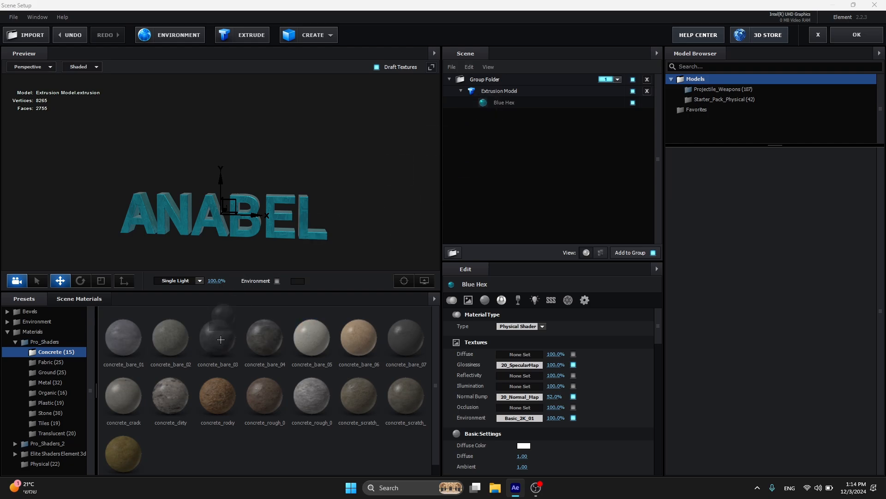
pyautogui.click(31, 311)
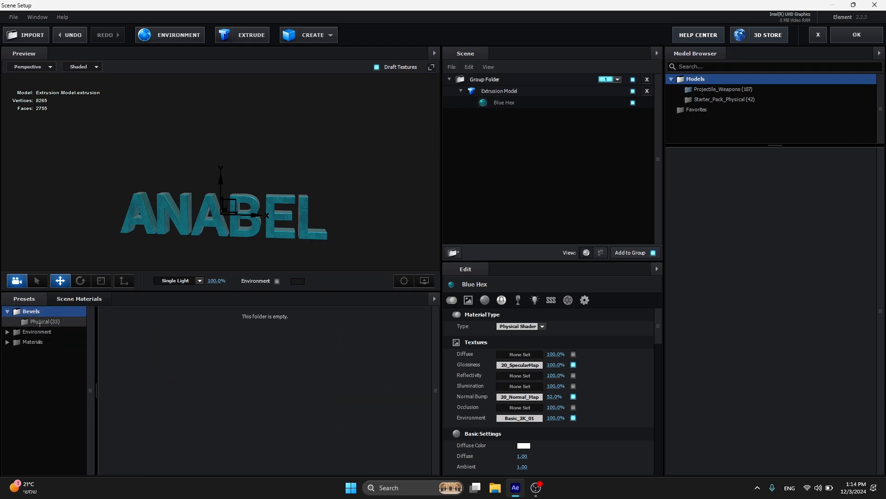
pyautogui.click(499, 90)
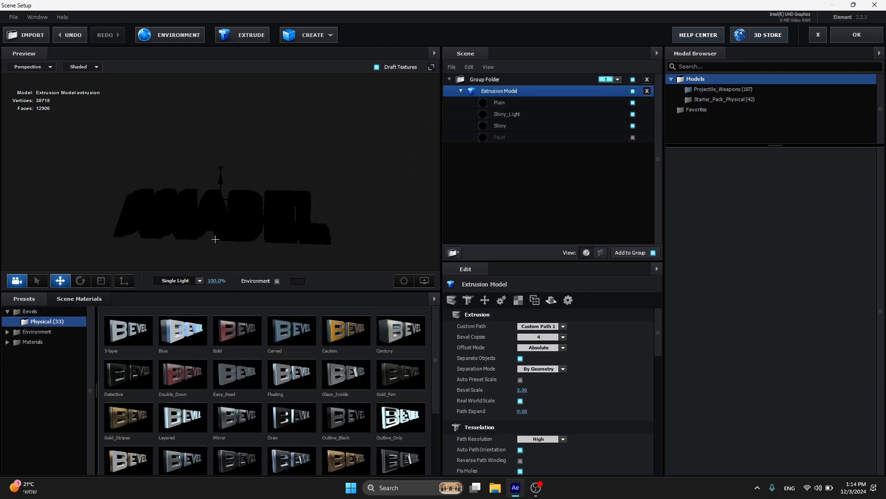
pyautogui.click(127, 330)
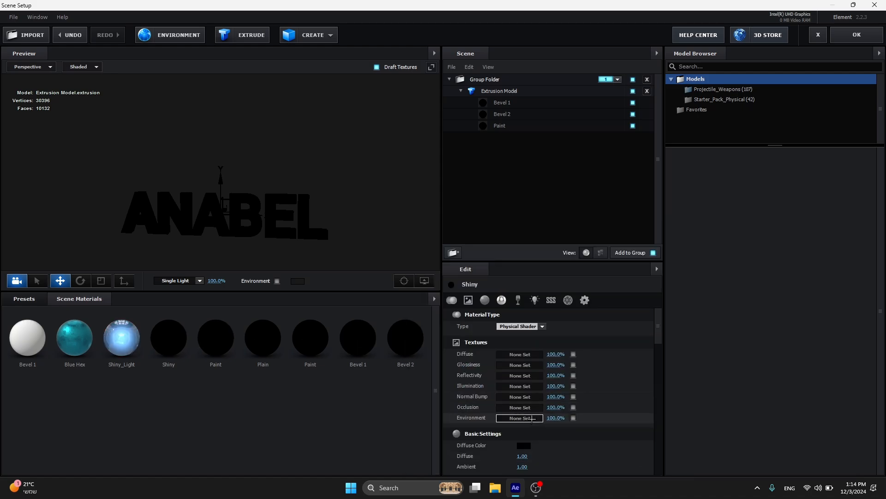
# Select the Shiny material's environment texture channel to fix its black render.
pyautogui.click(519, 418)
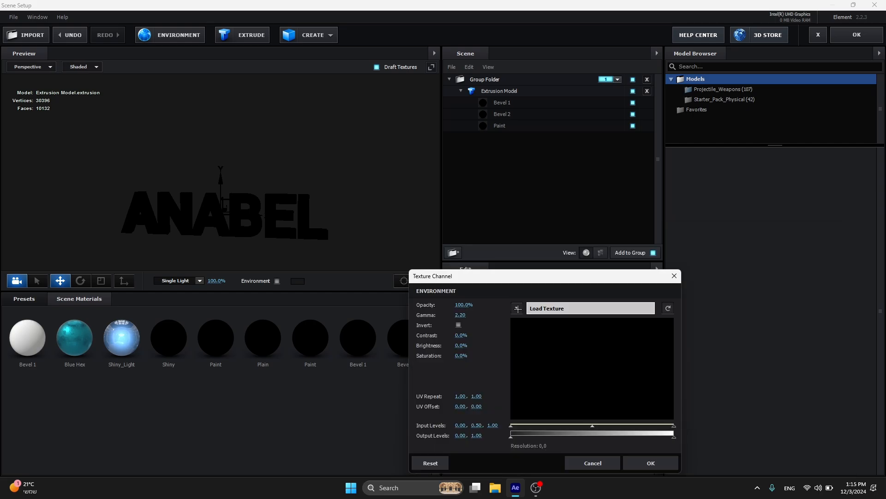